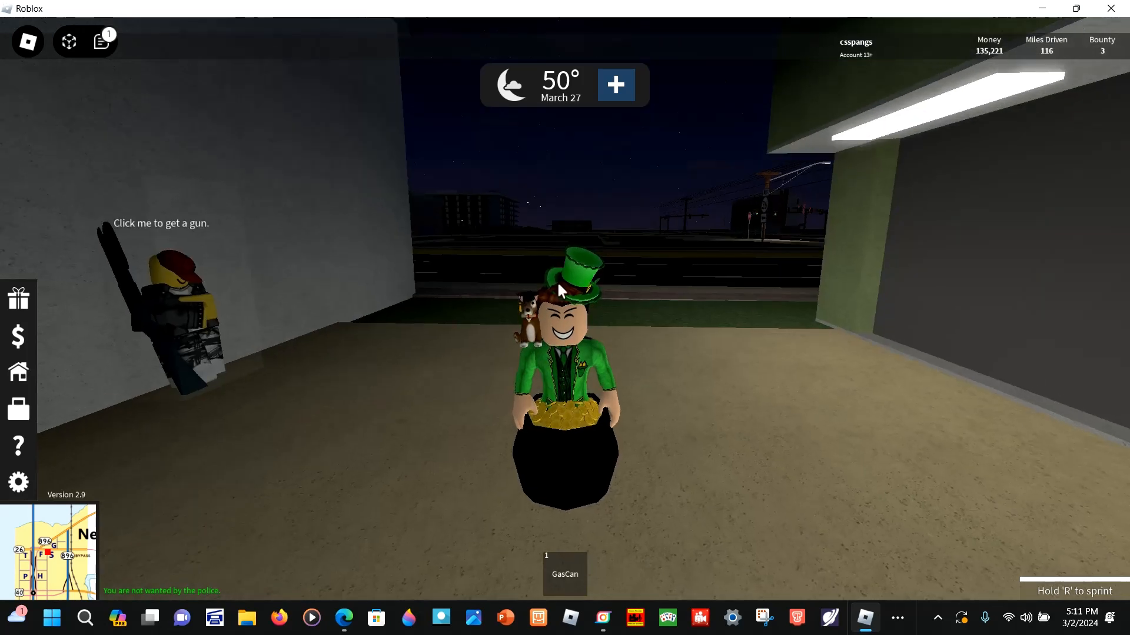
Step: Open the full map of Newark, Odessa and Bordenville, then close it
left_click(48, 548)
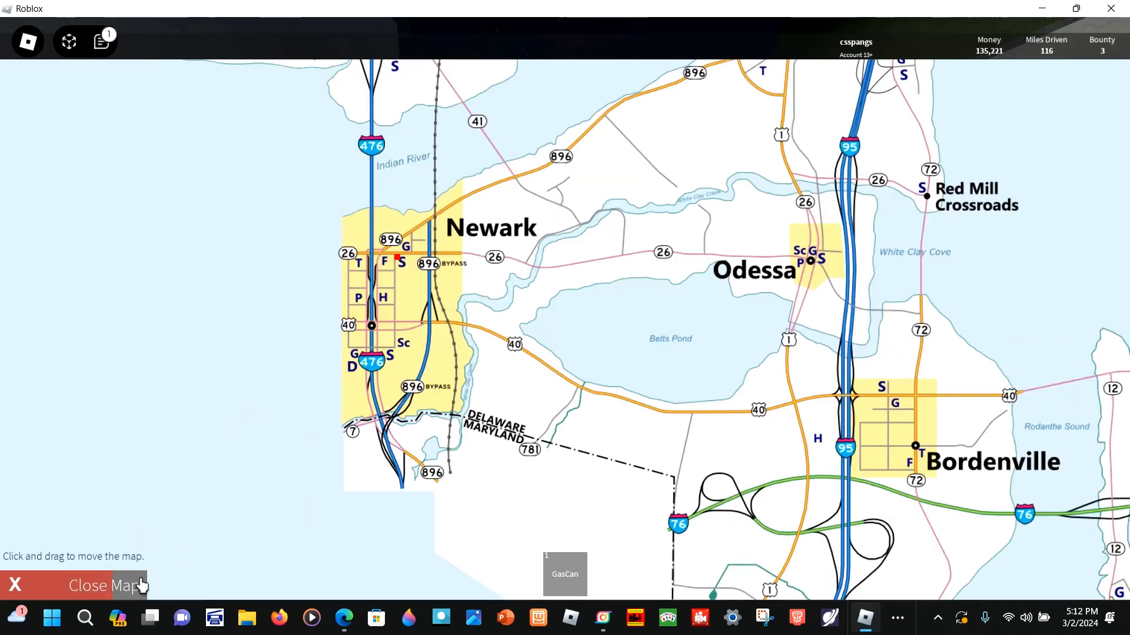
left_click(344, 619)
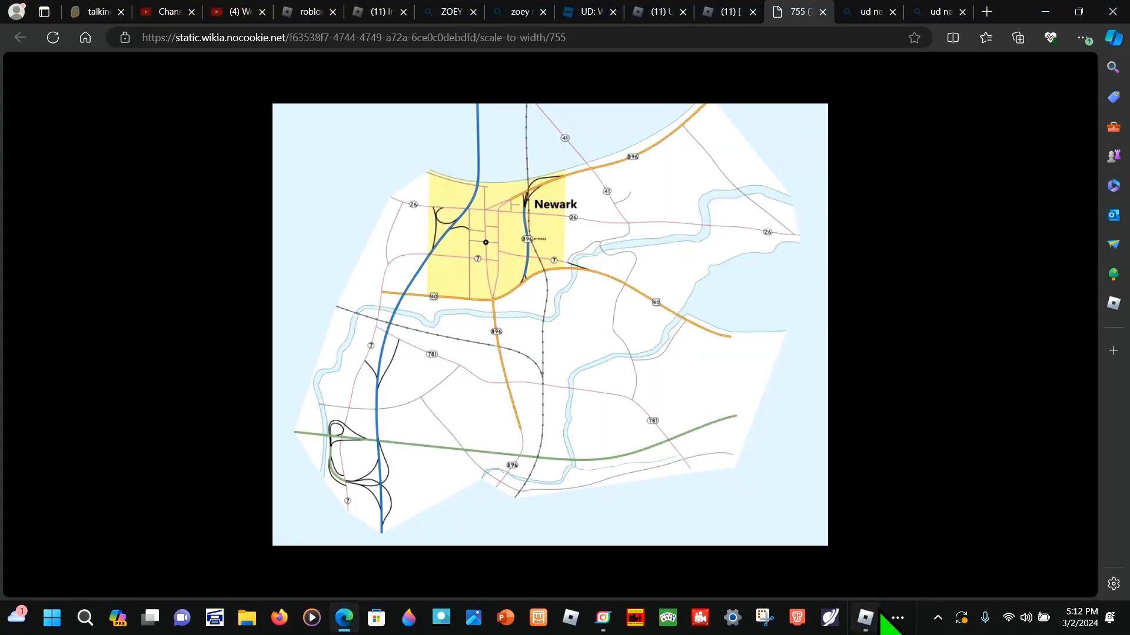
left_click(864, 619)
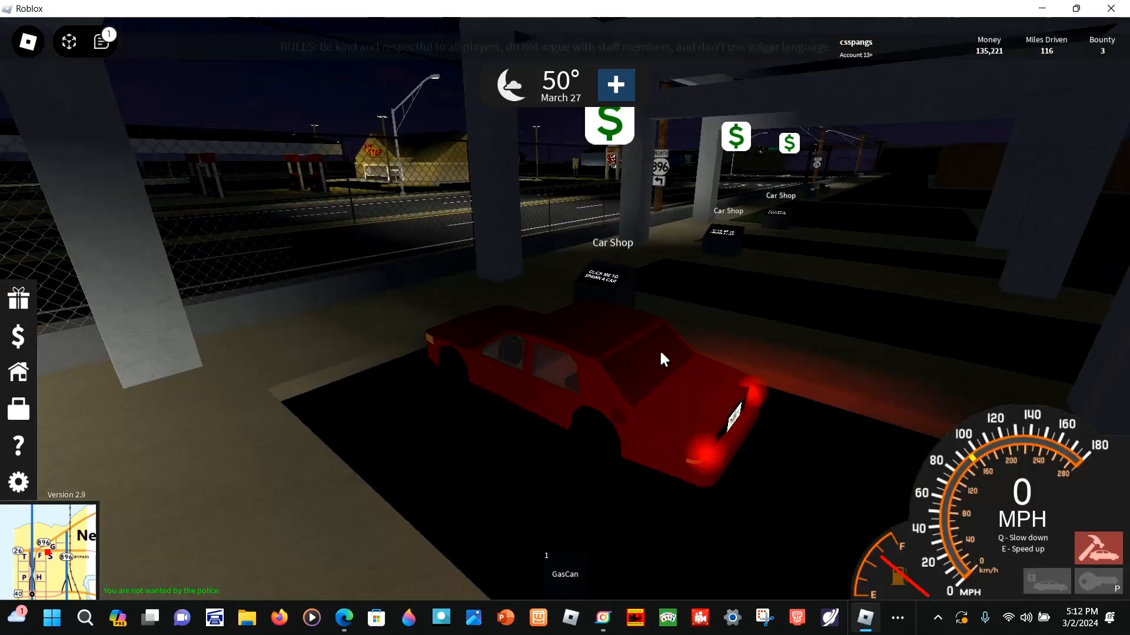
key("w")
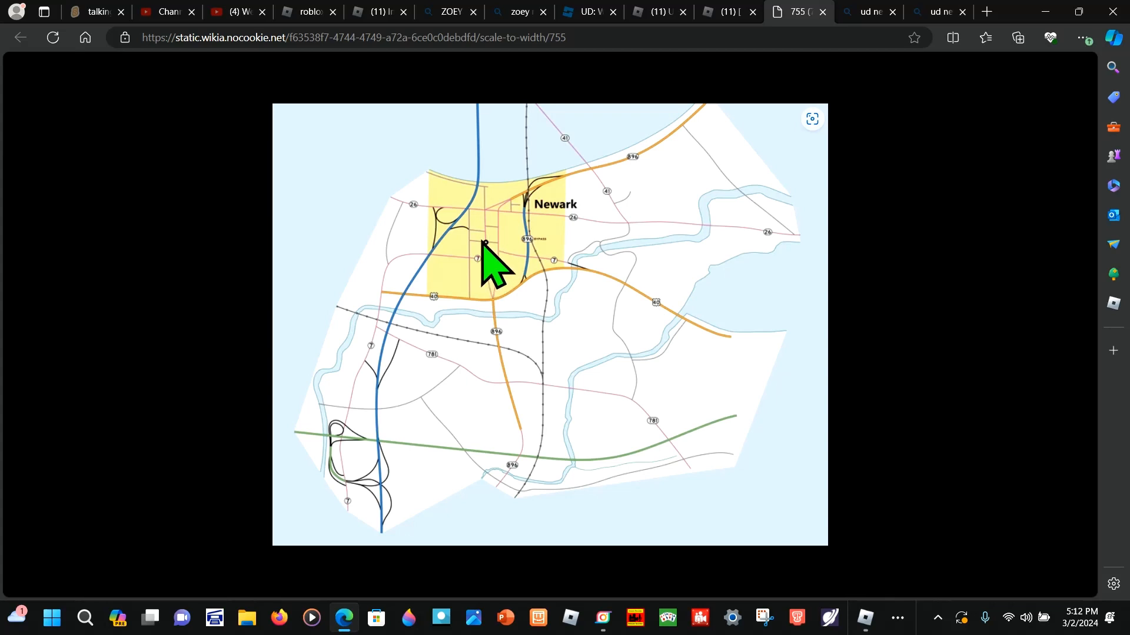
mouse_move(486, 227)
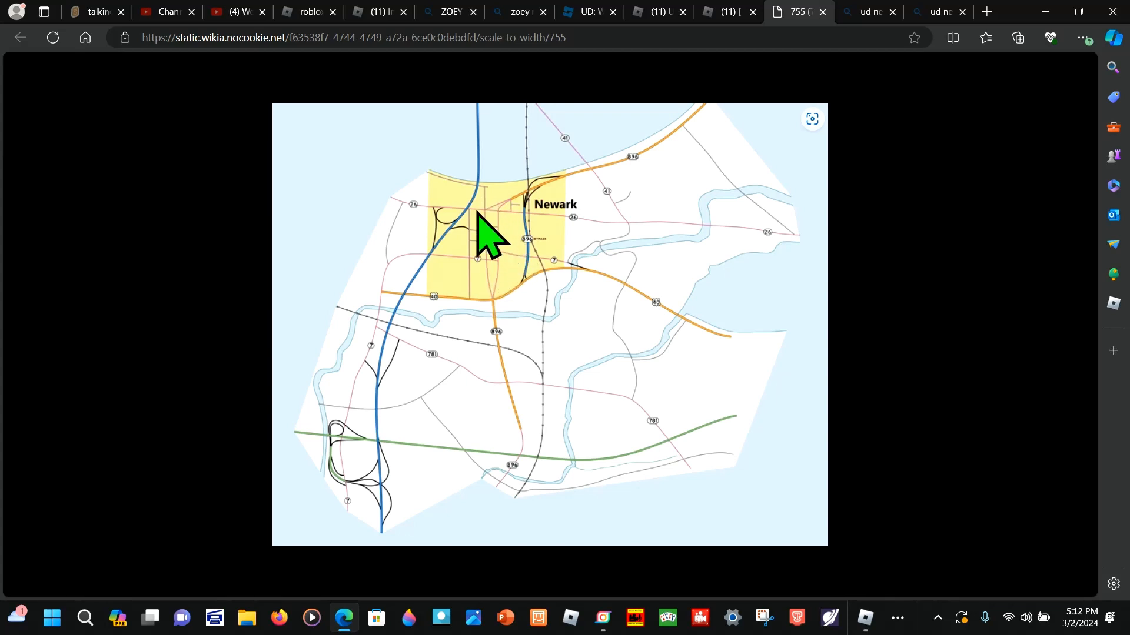
mouse_move(520, 238)
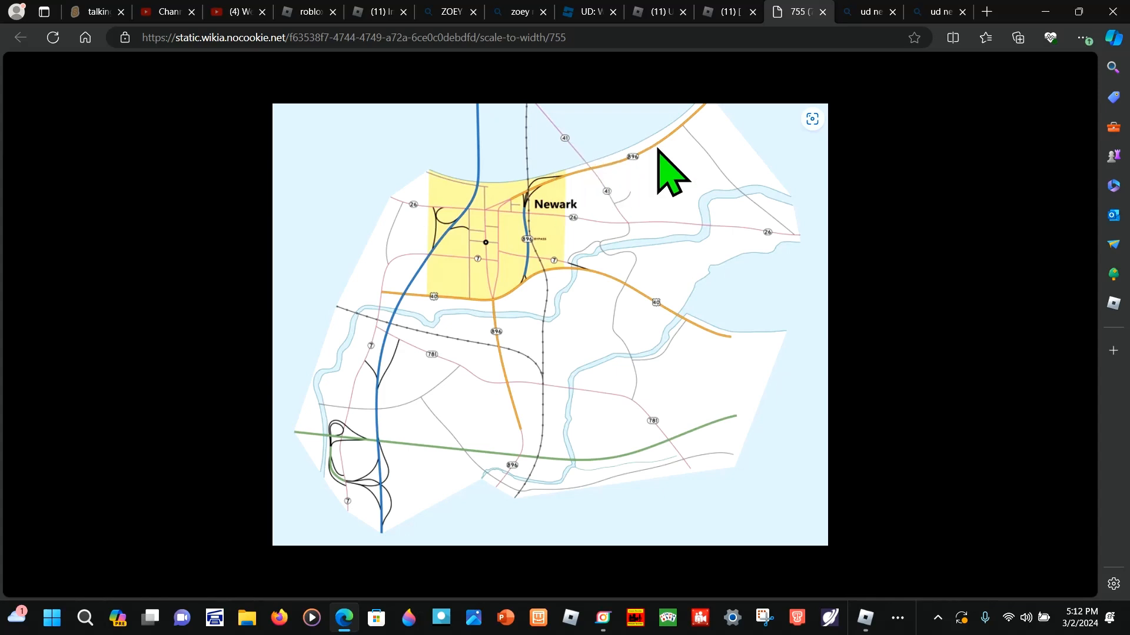
mouse_move(645, 187)
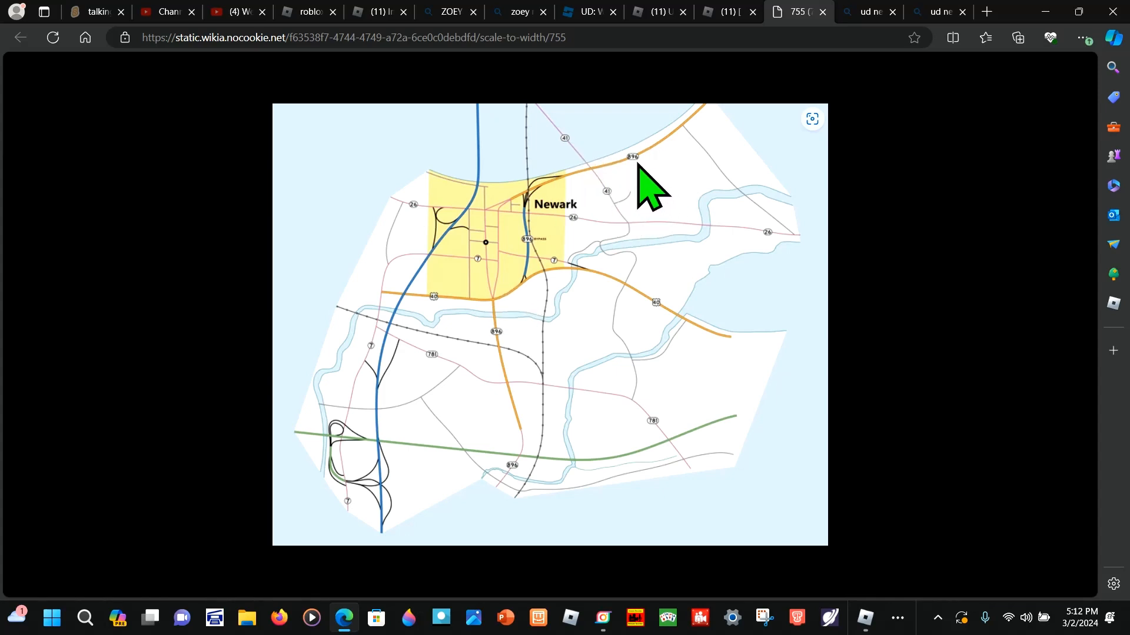
mouse_move(453, 352)
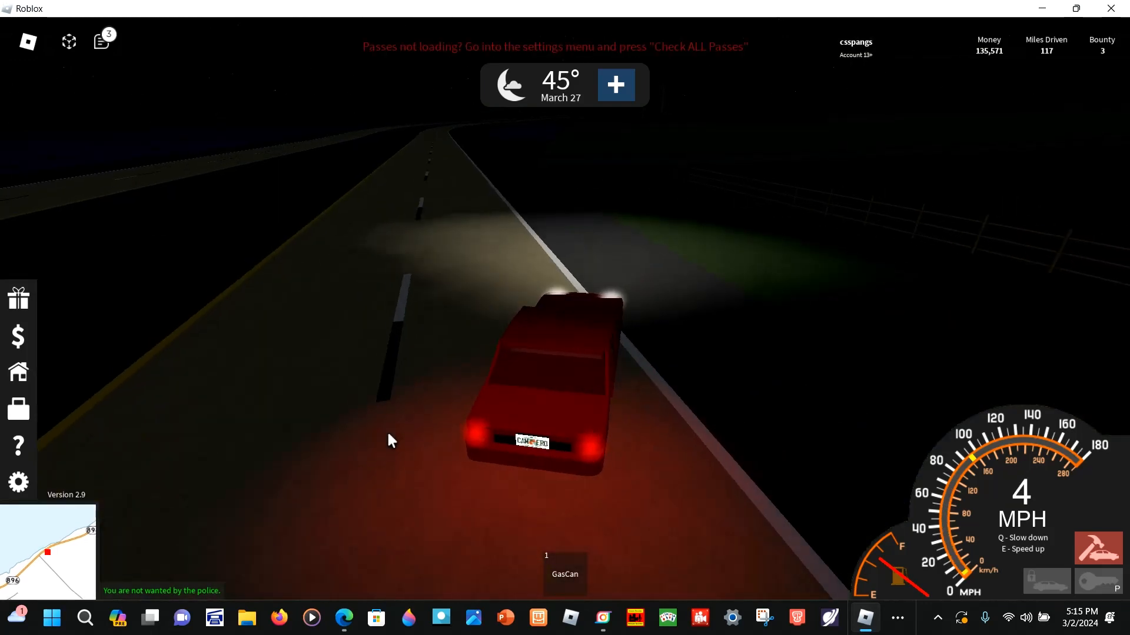
Step: Drive the red car out of Newark onto the dark highway, reaching 117 miles
left_click(344, 618)
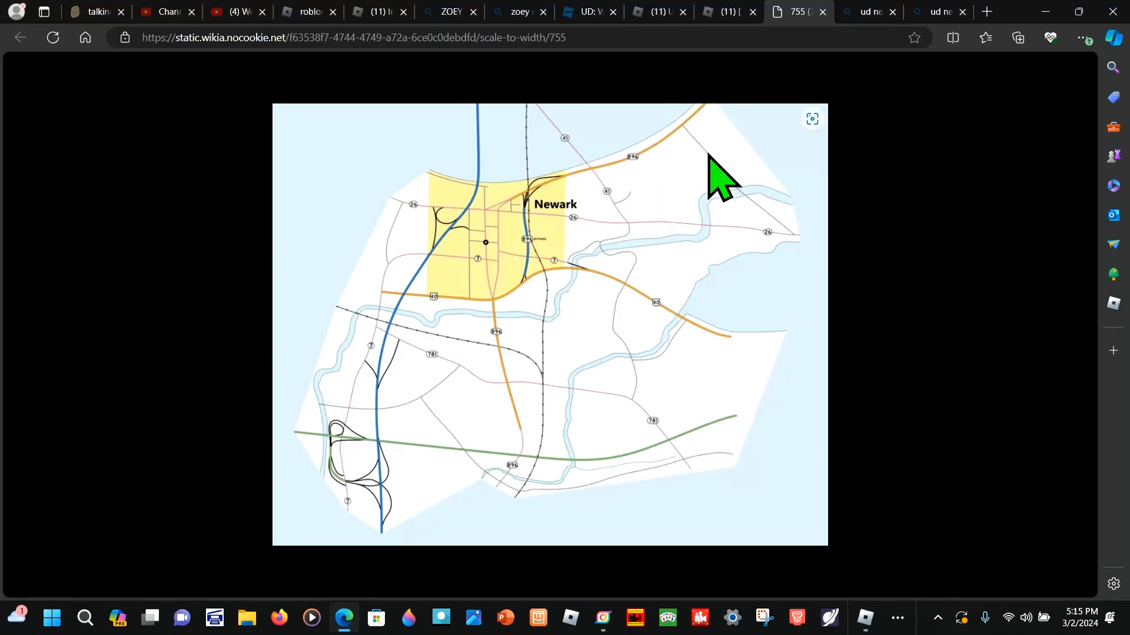
mouse_move(447, 594)
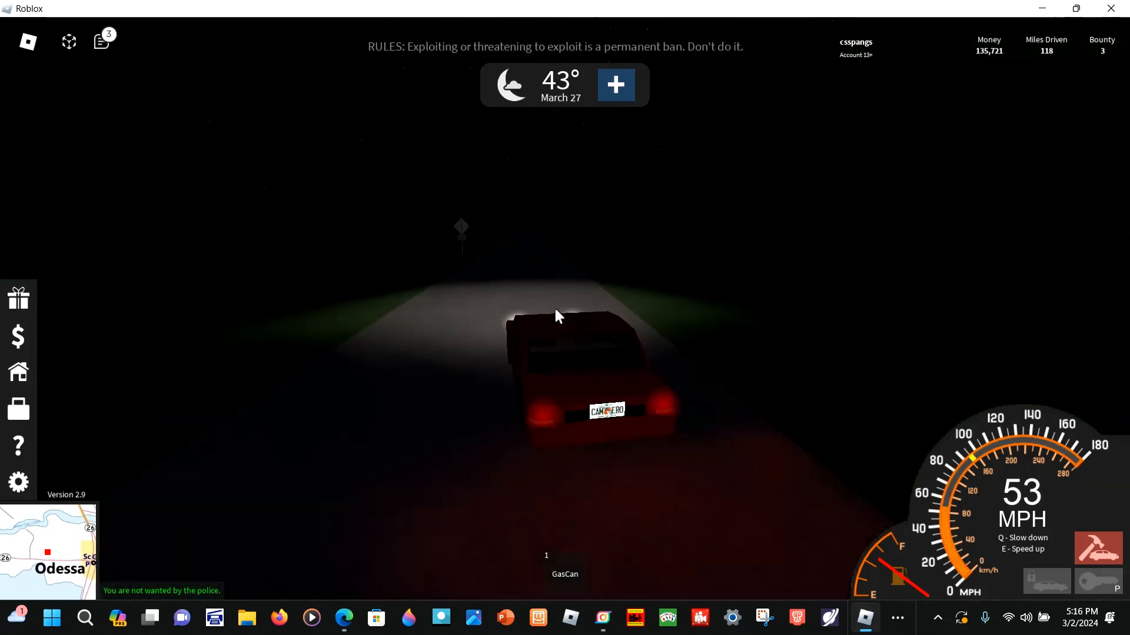
key("e")
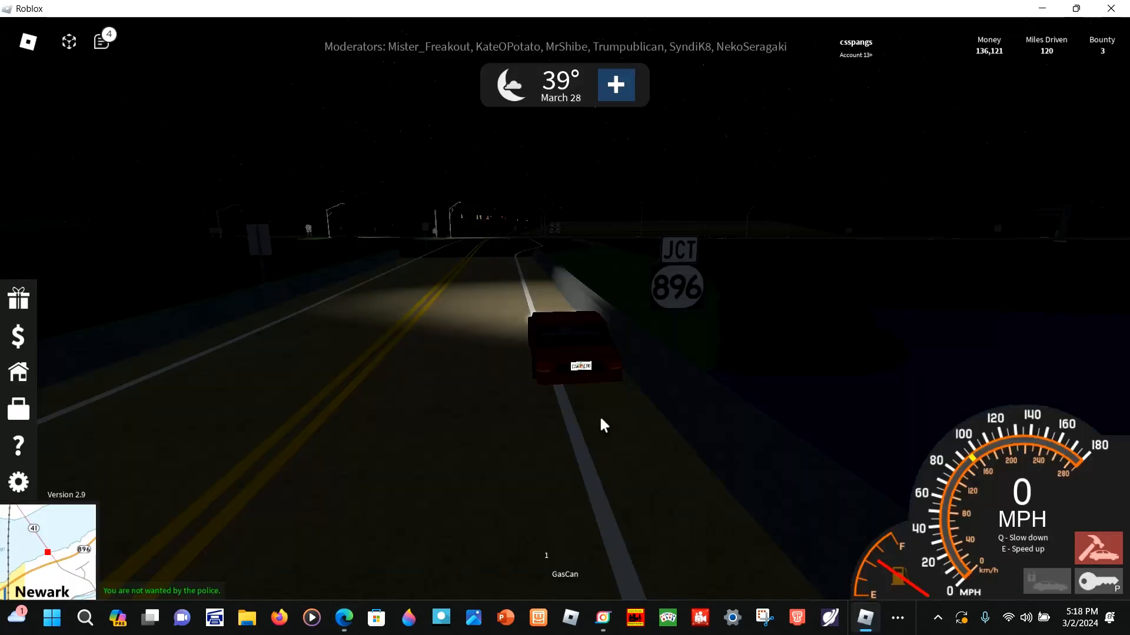
Step: Cruise at 65 MPH along the curving divided highway east of Newark
key("e")
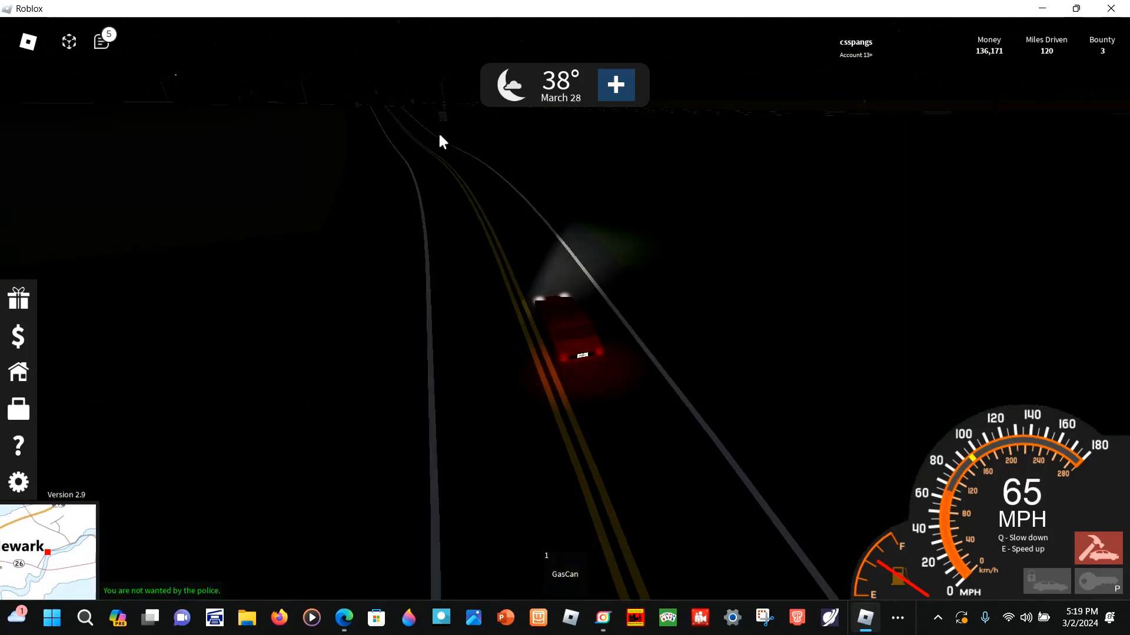
Step: Pull onto the grass near Odessa, slowing to 24 MPH as stats save
key("e")
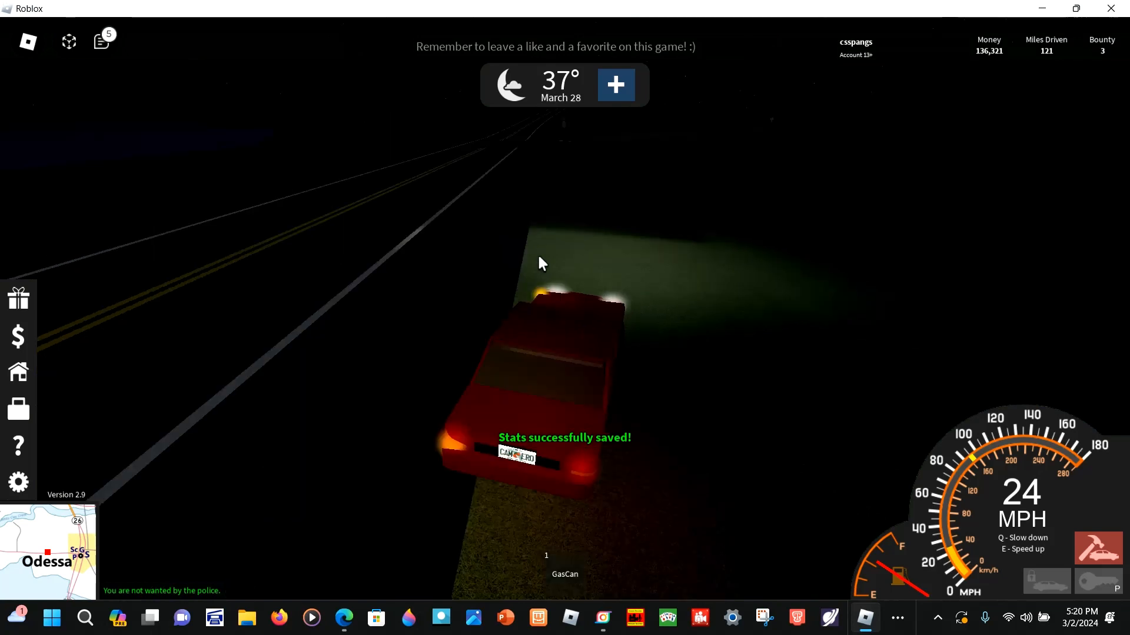
Step: Drive under the sign gantry toward Newark, then leave the car near South Beach
left_click(48, 552)
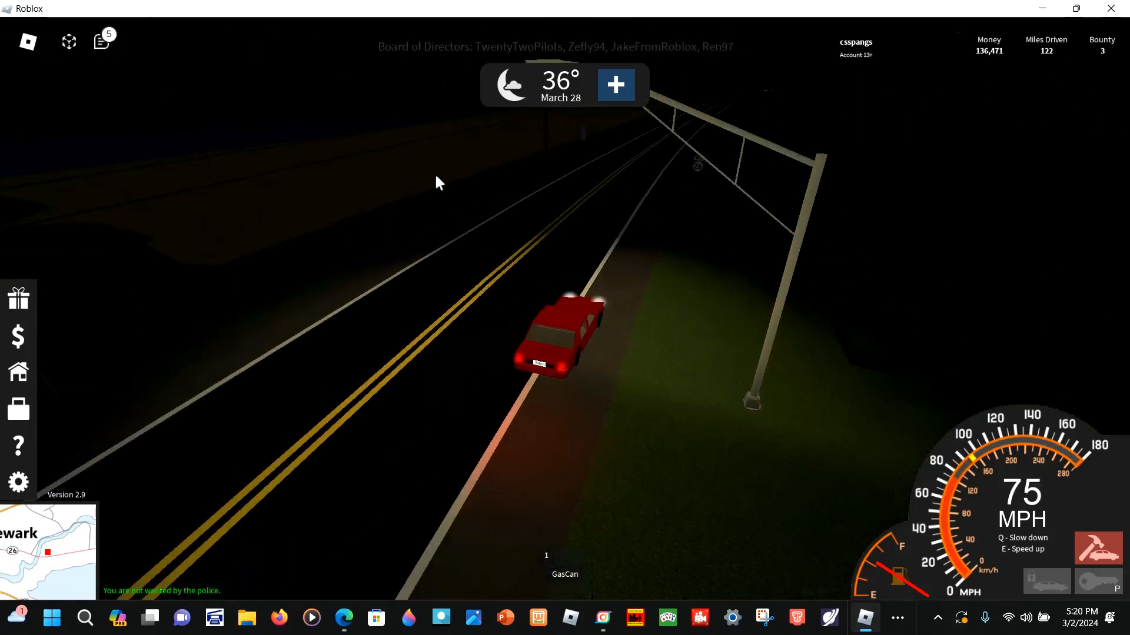
key("e")
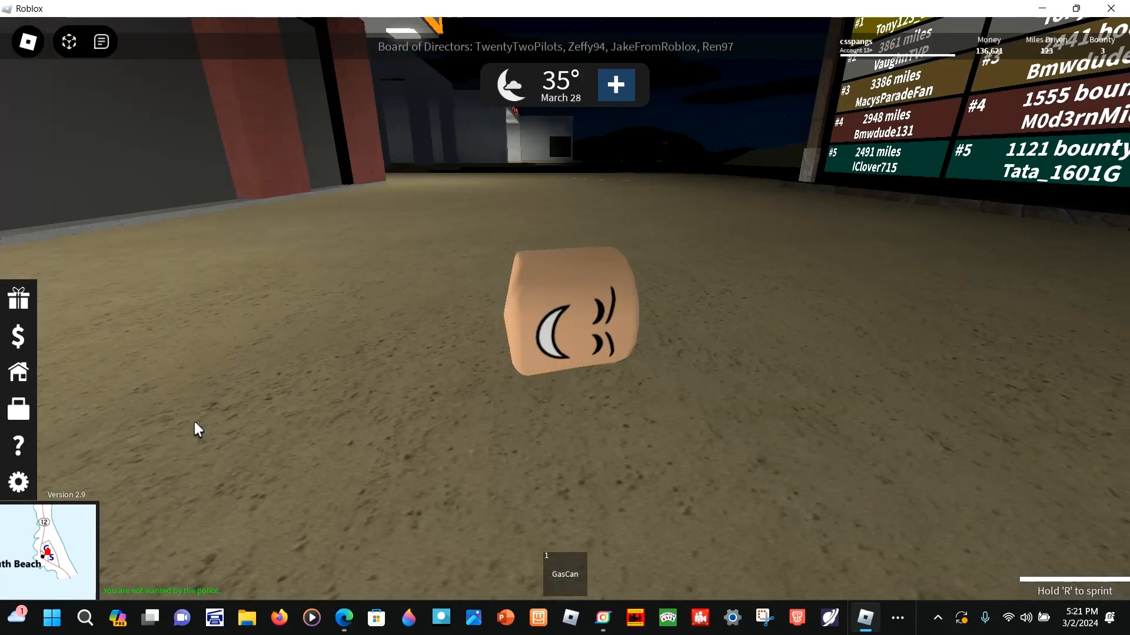
mouse_move(179, 514)
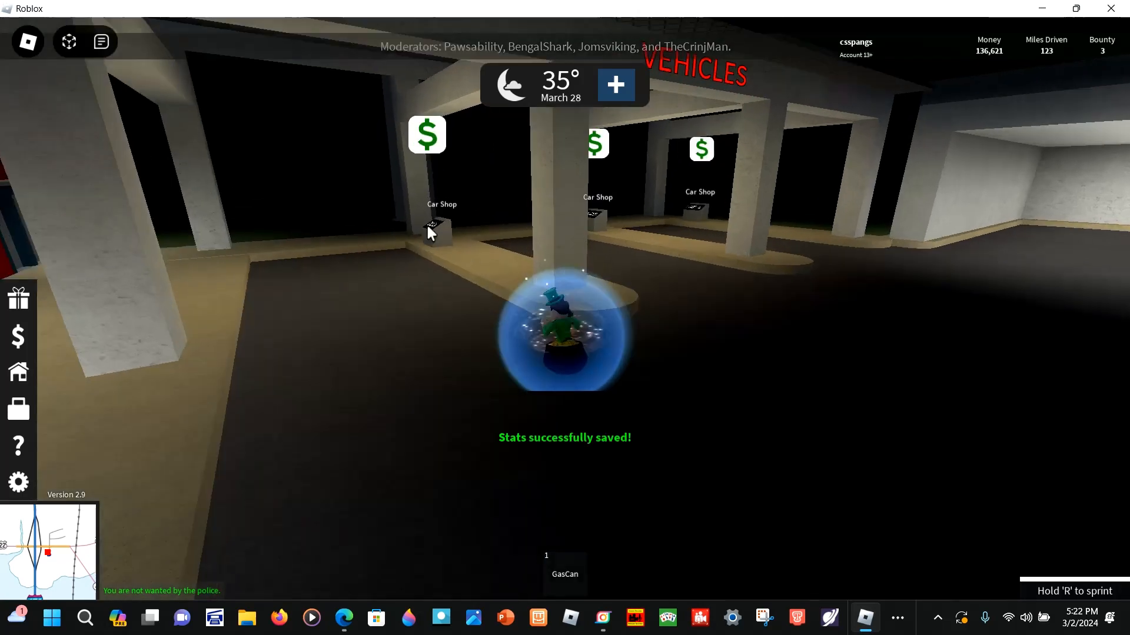
Step: Open the Car Shop dealership and select the owned crimson Sedan to spawn
left_click(434, 228)
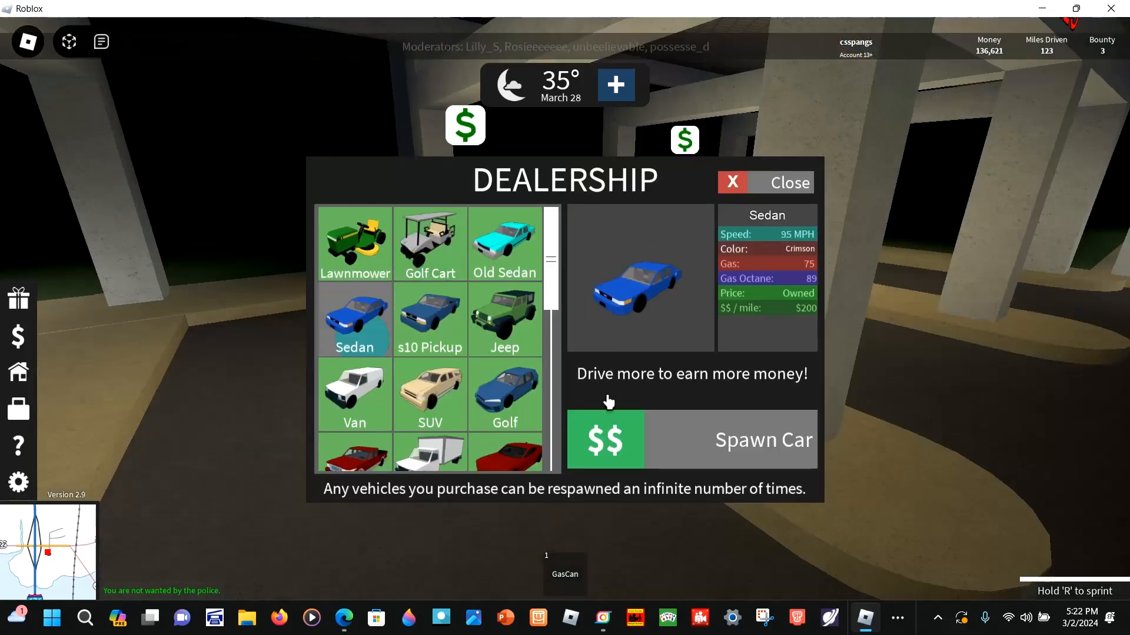
left_click(764, 182)
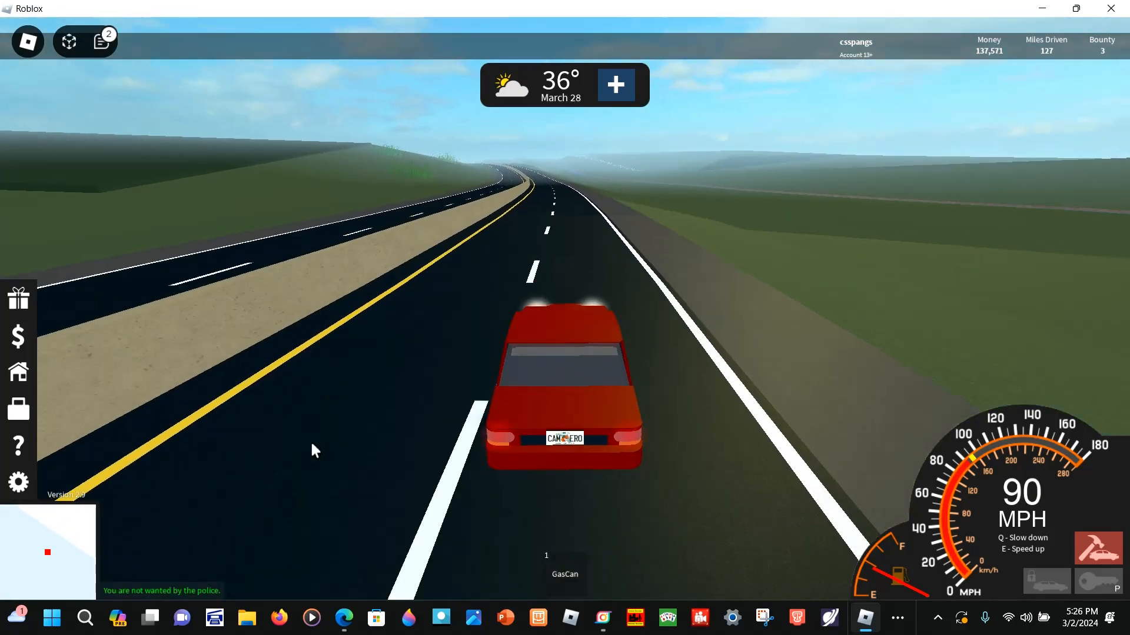
Step: Cruise the crimson Sedan at 90 MPH down the grassland divided highway
key("e")
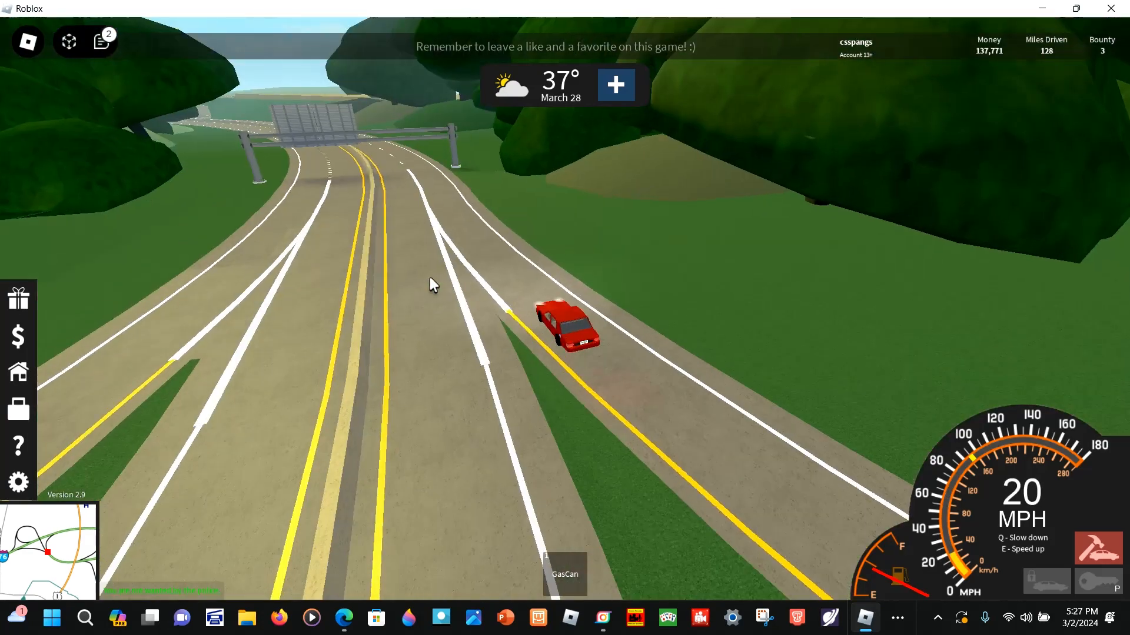
Step: Slow to 20 MPH onto the interchange ramps beneath the sign gantry
key("e")
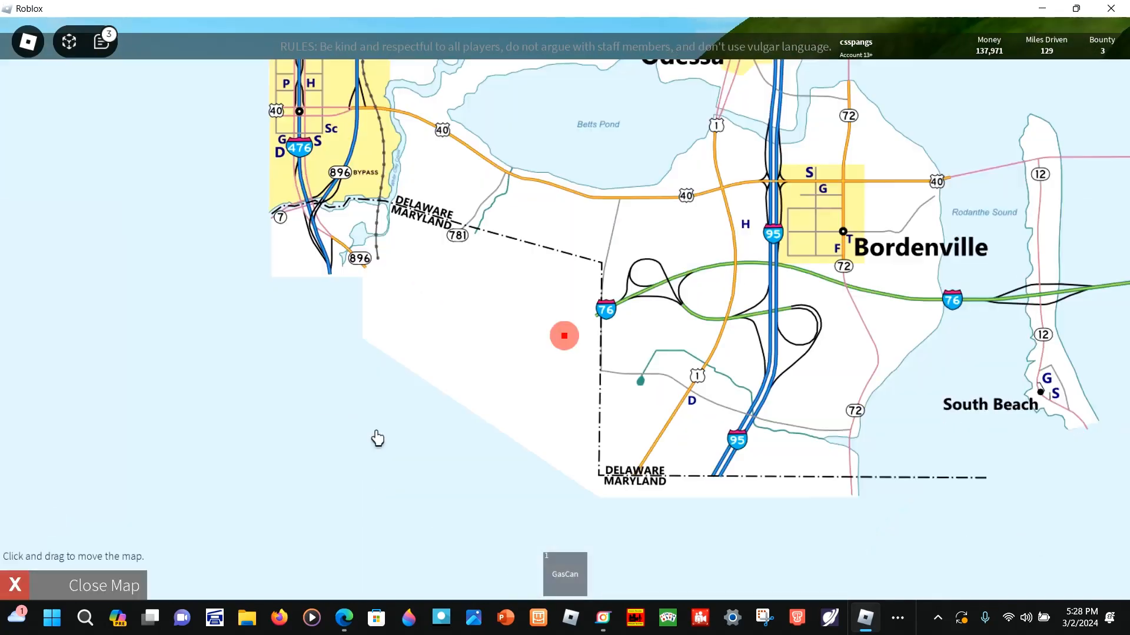
Step: Check the car's red marker west of I-76 near the Delaware–Maryland line
left_click(14, 585)
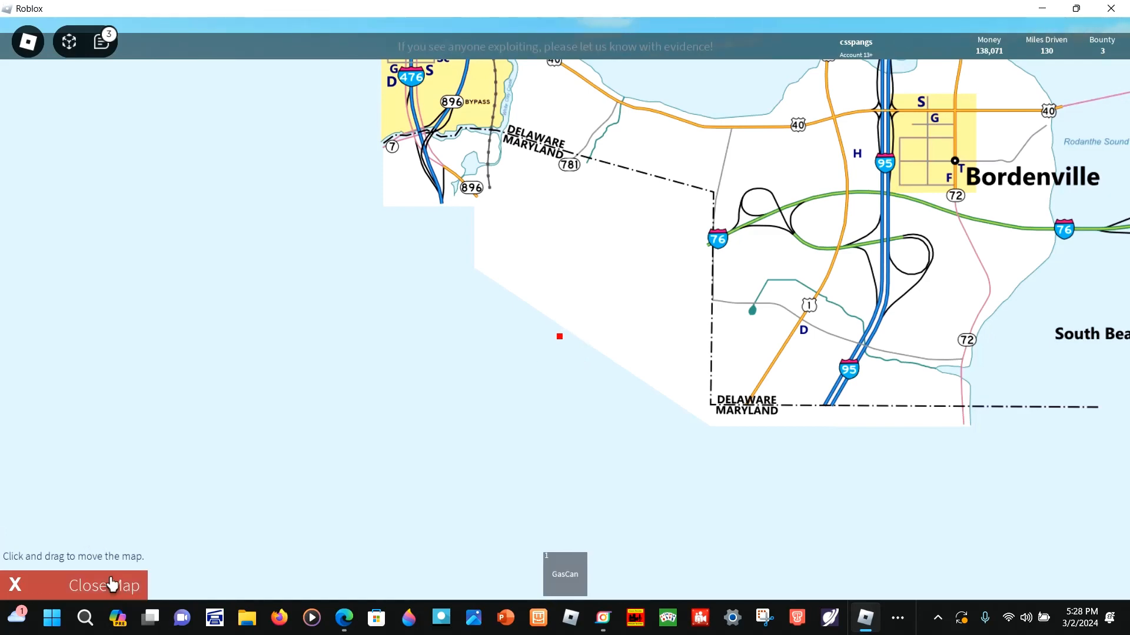
Step: Drag the map around, close it, and drive the highway into the toll plaza
left_click(74, 586)
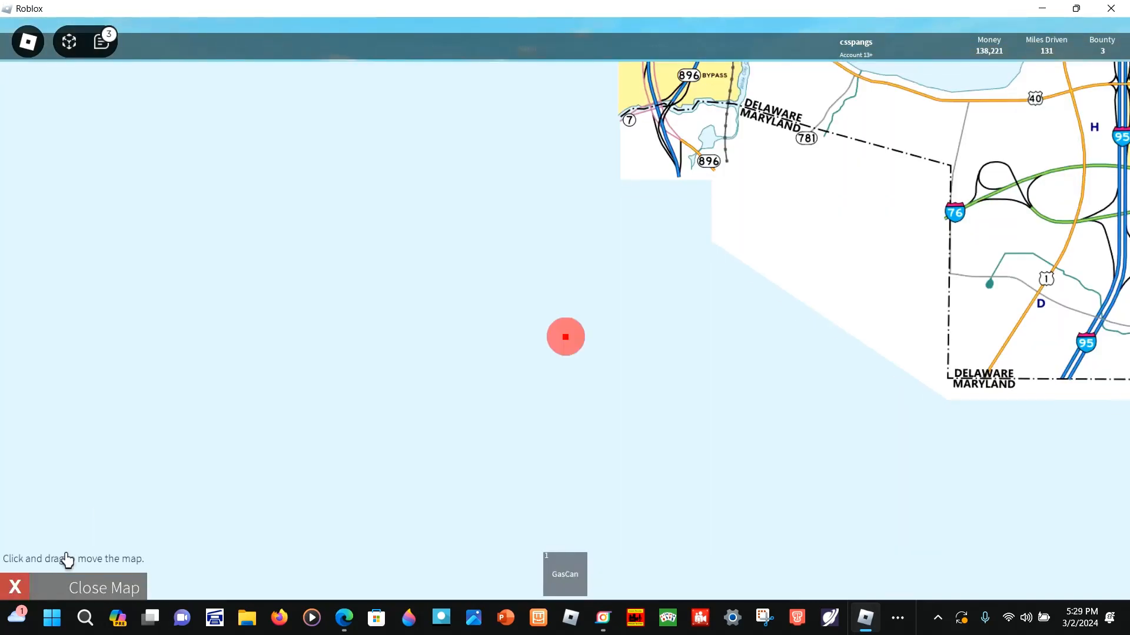
left_click(14, 587)
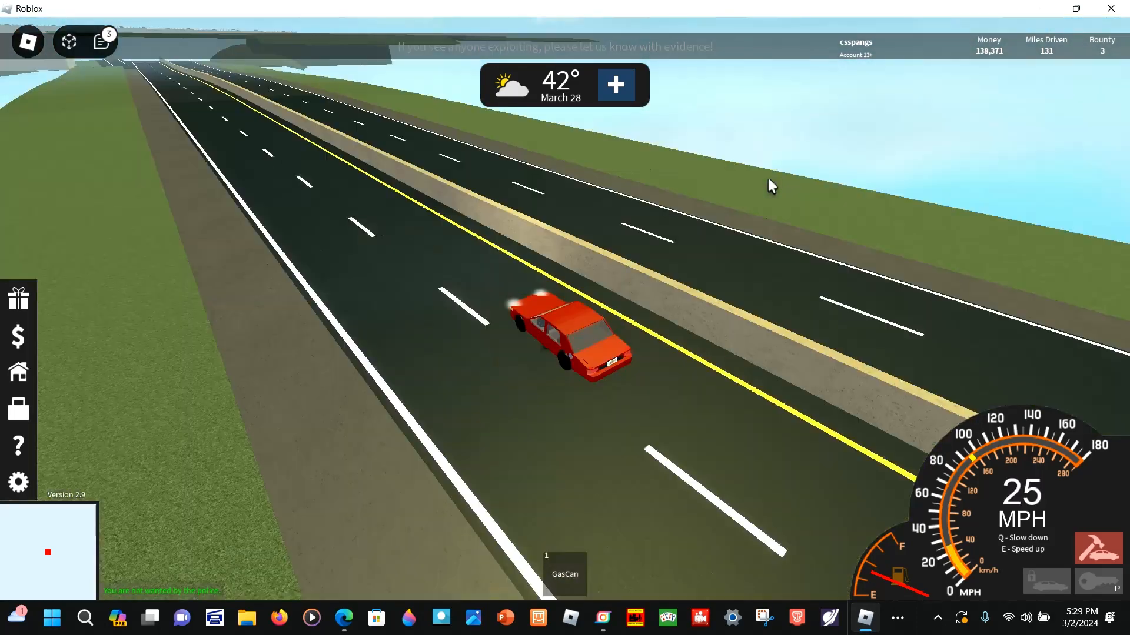
key("e")
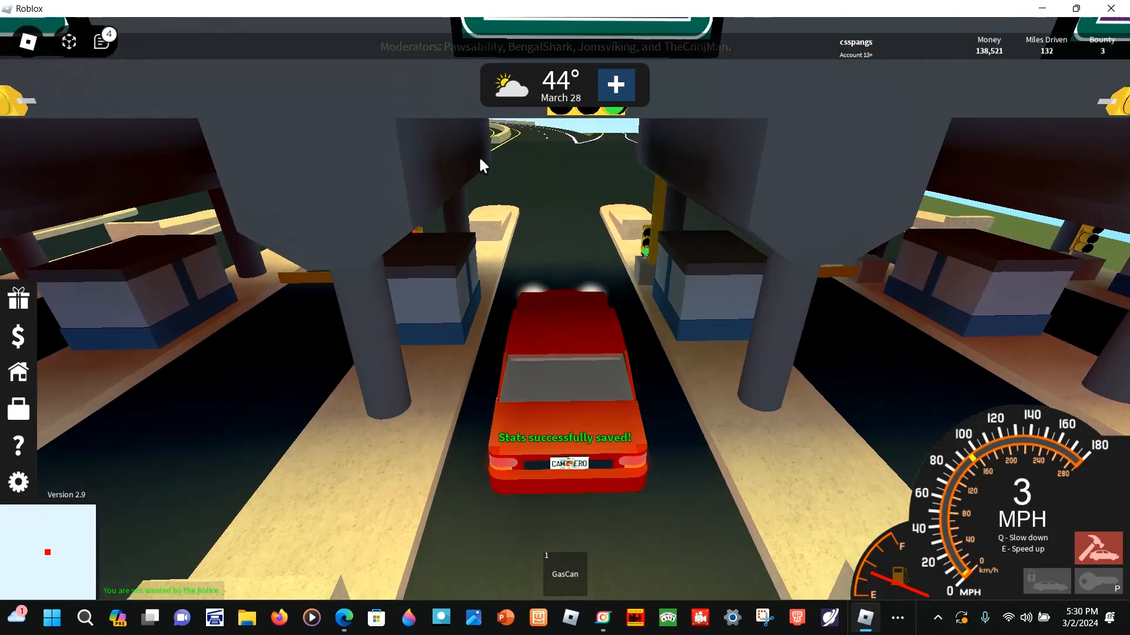
Step: Pass through the toll plaza and stop the red car under the bridge overpass
key("e")
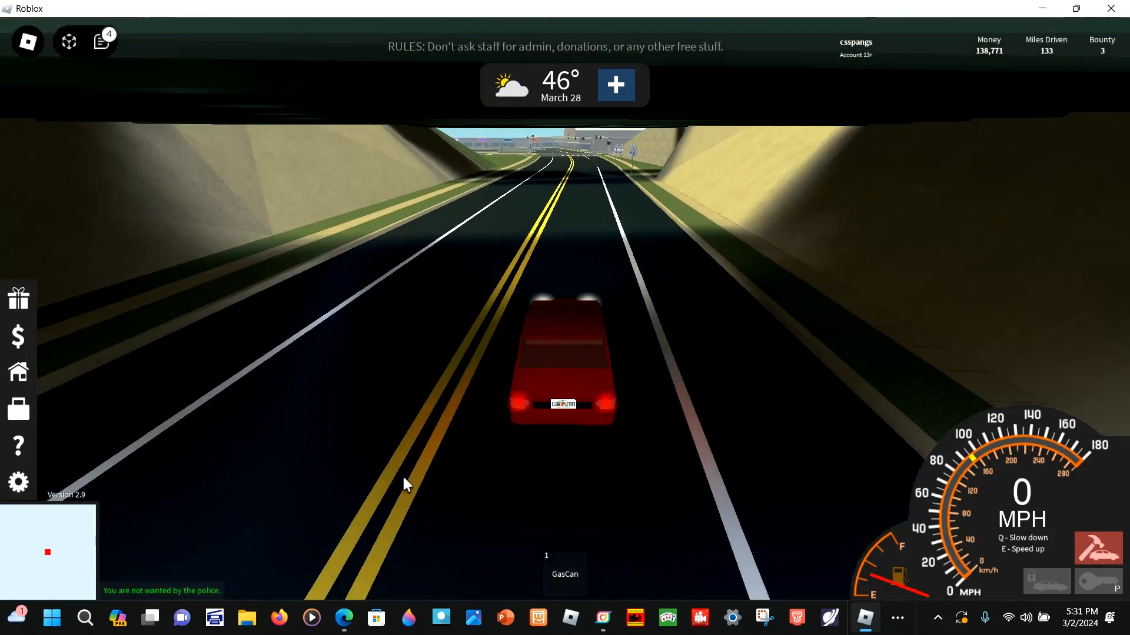
left_click(343, 617)
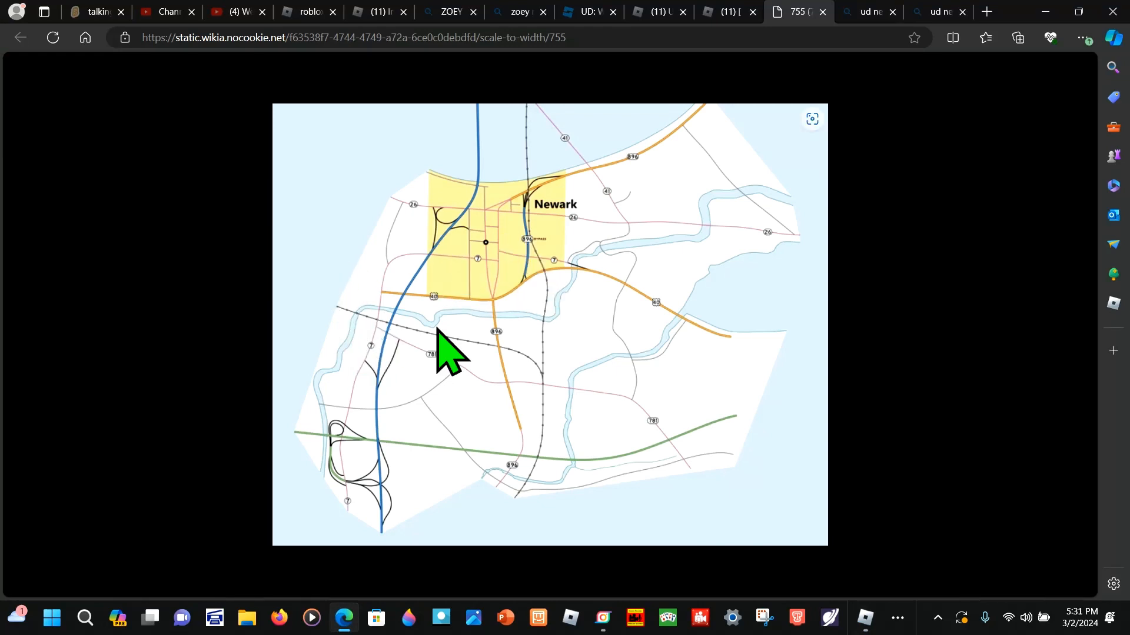
mouse_move(407, 364)
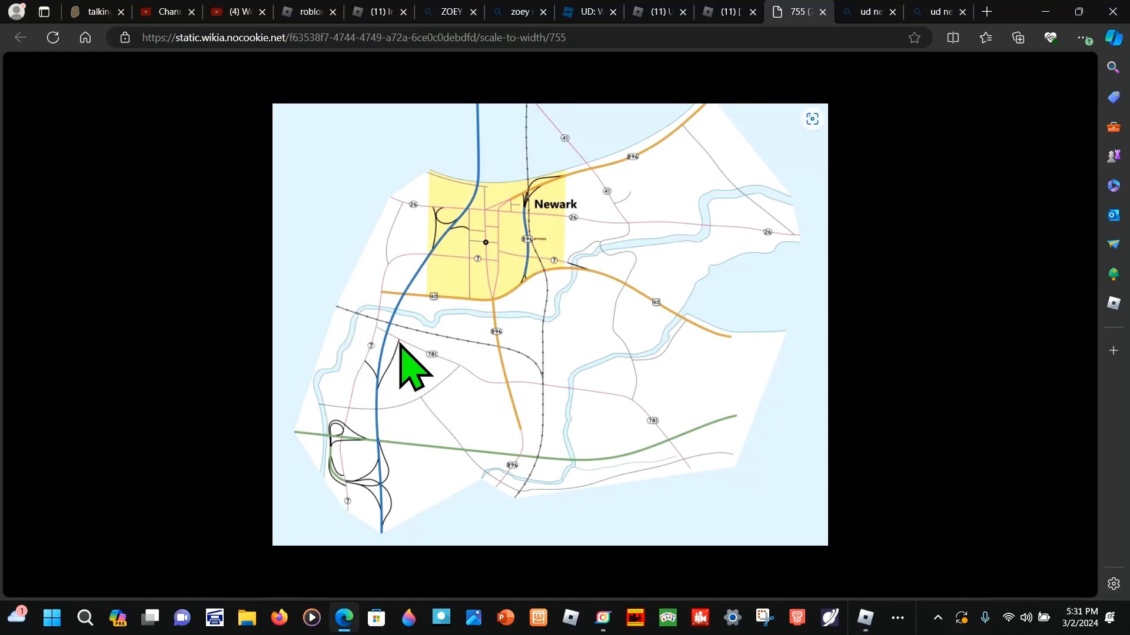
mouse_move(475, 389)
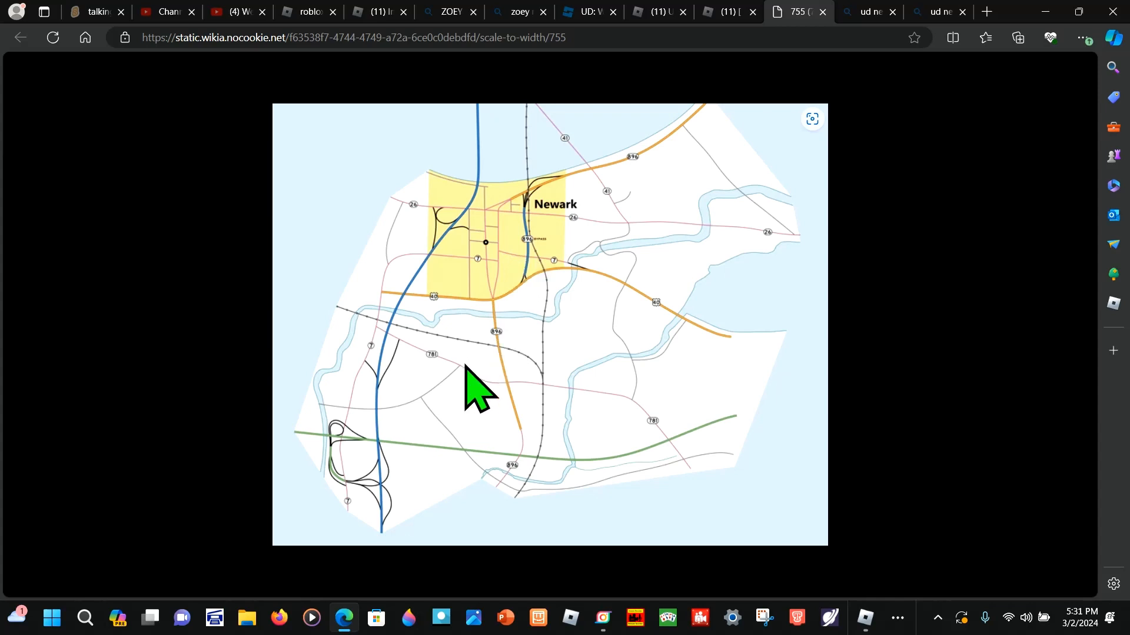
mouse_move(414, 360)
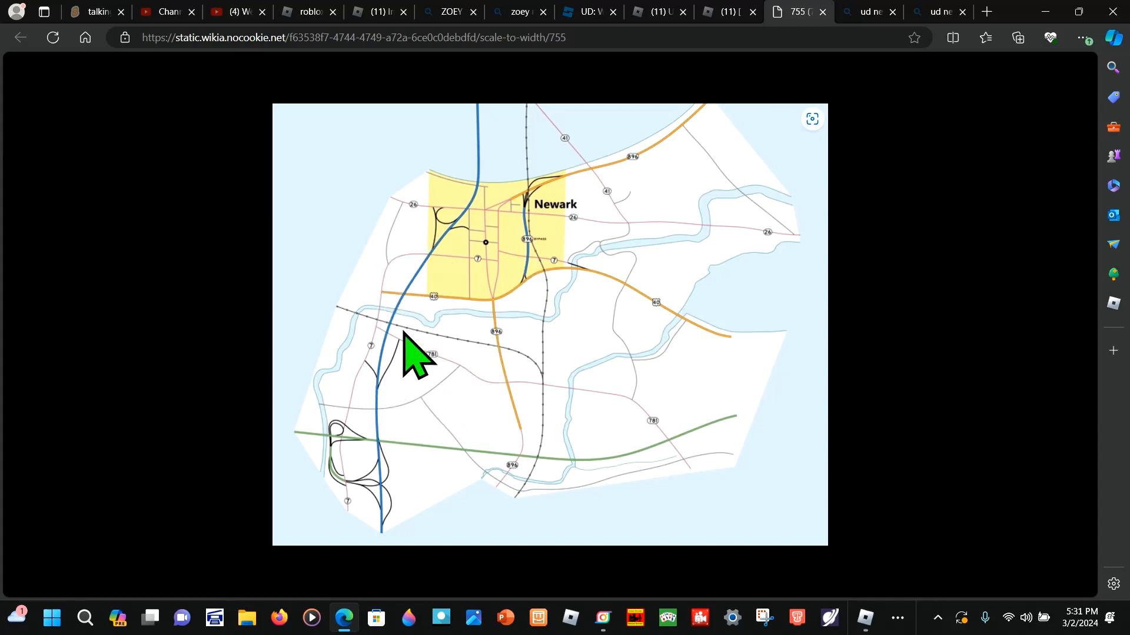
mouse_move(405, 411)
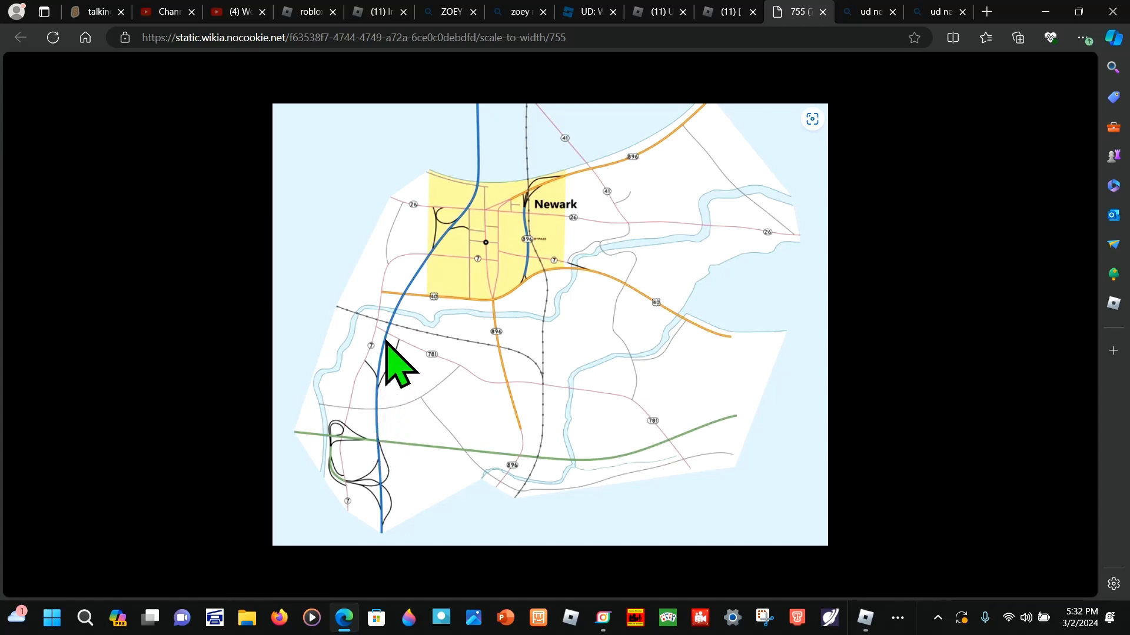
mouse_move(494, 277)
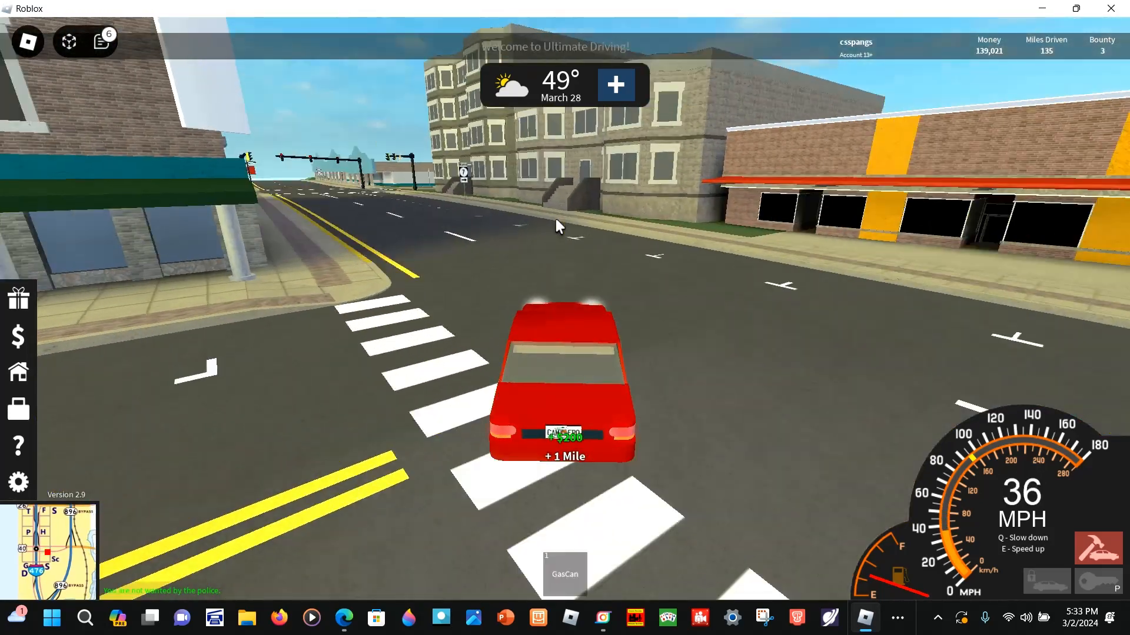
Step: Drive the red car to a downtown Newark intersection and bring the Newark wiki map back up in Edge
key("w")
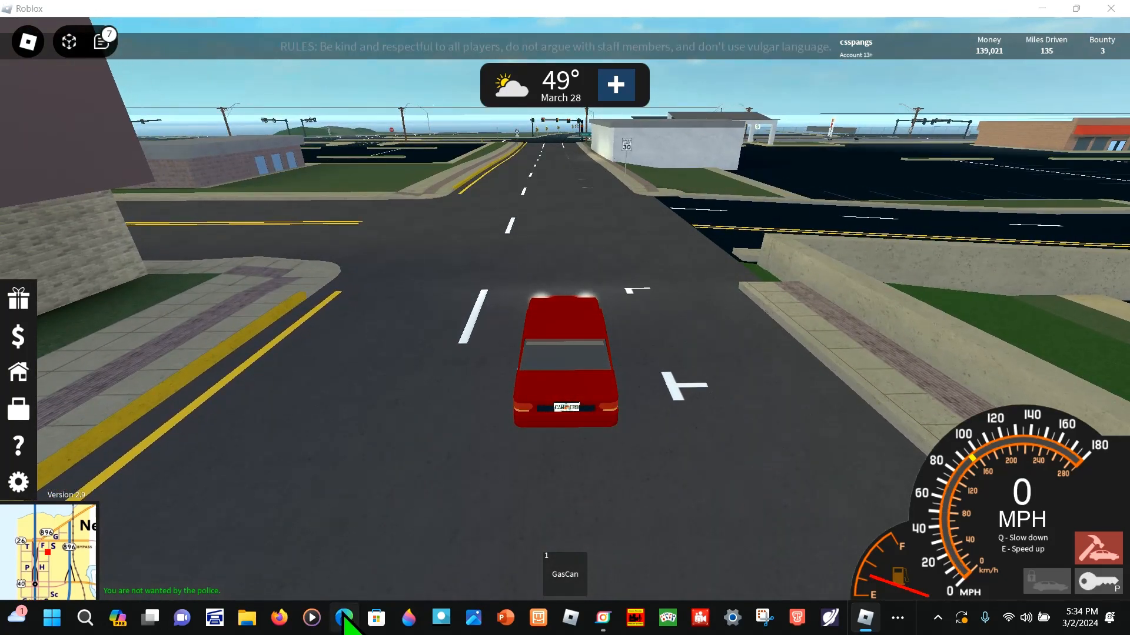
left_click(344, 618)
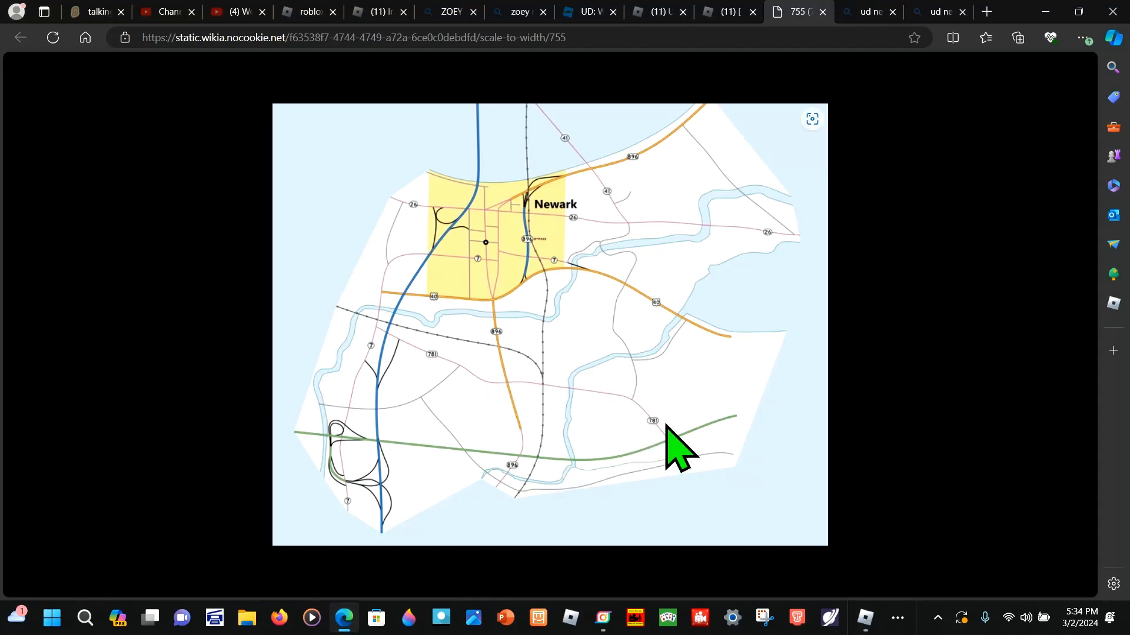